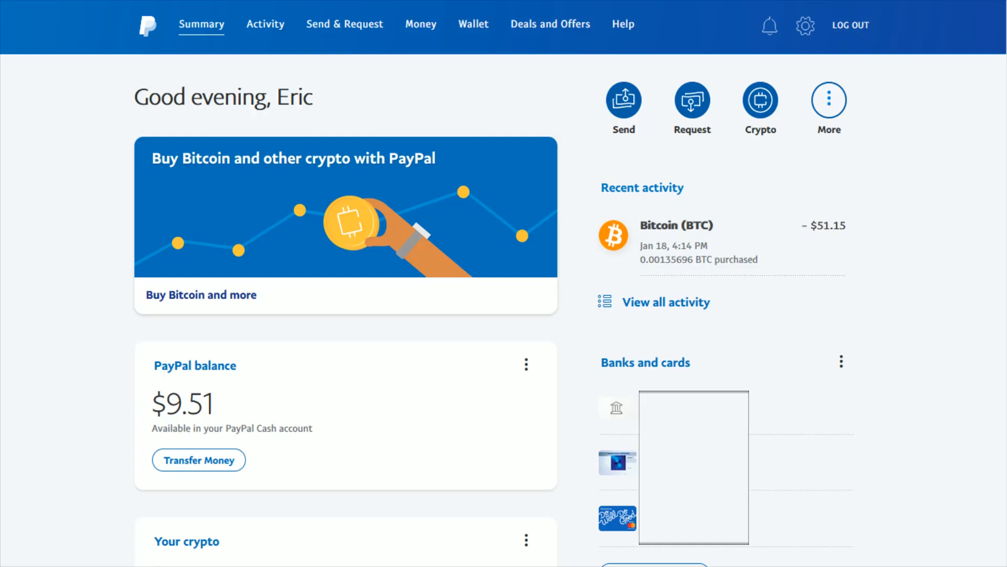
{"action": "mouse_move", "coordinate": [101, 128]}
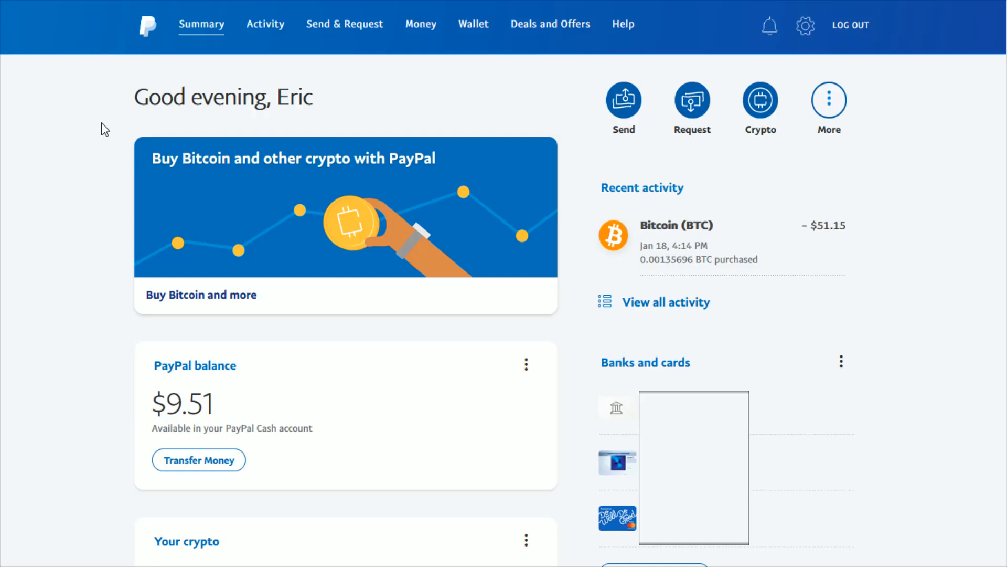
{"action": "mouse_move", "coordinate": [111, 111]}
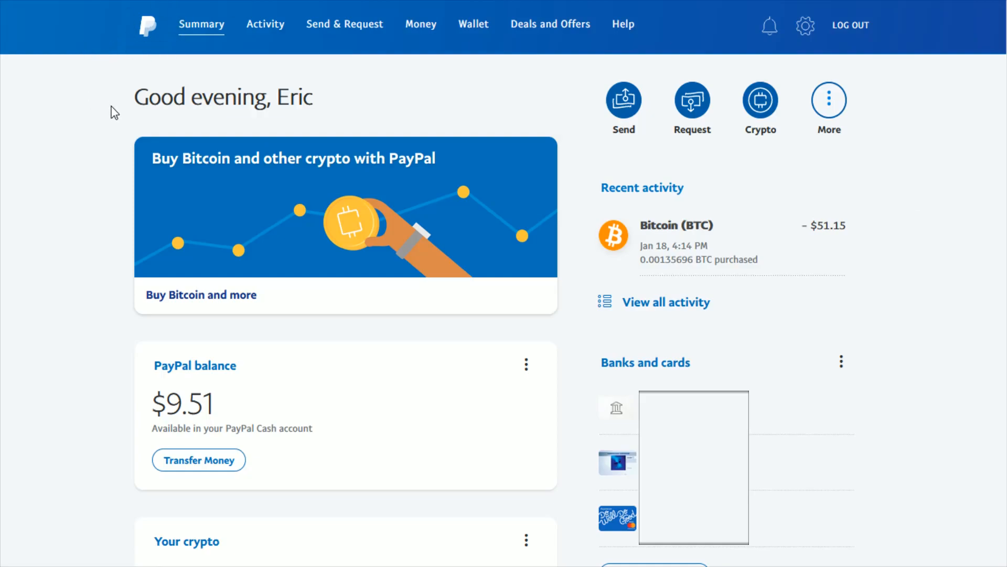
Scroll the Summary page to the footer showing the Help and Contact Us links
{"action": "scroll", "scroll_direction": "down", "scroll_amount": 3}
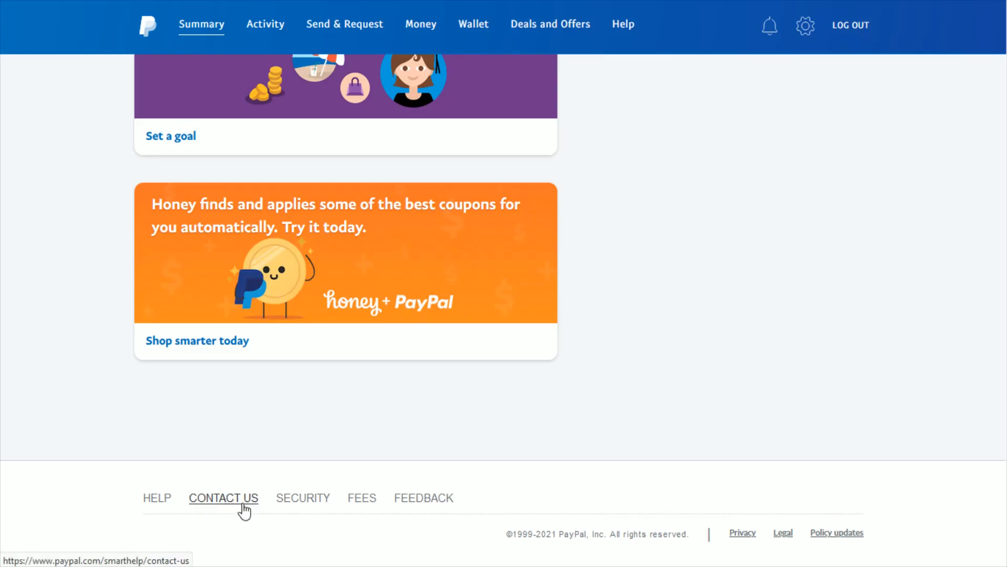
Reach the Contact Customer Service page from Contact Us and review 'Other ways to contact us'
{"action": "left_click", "coordinate": [223, 498]}
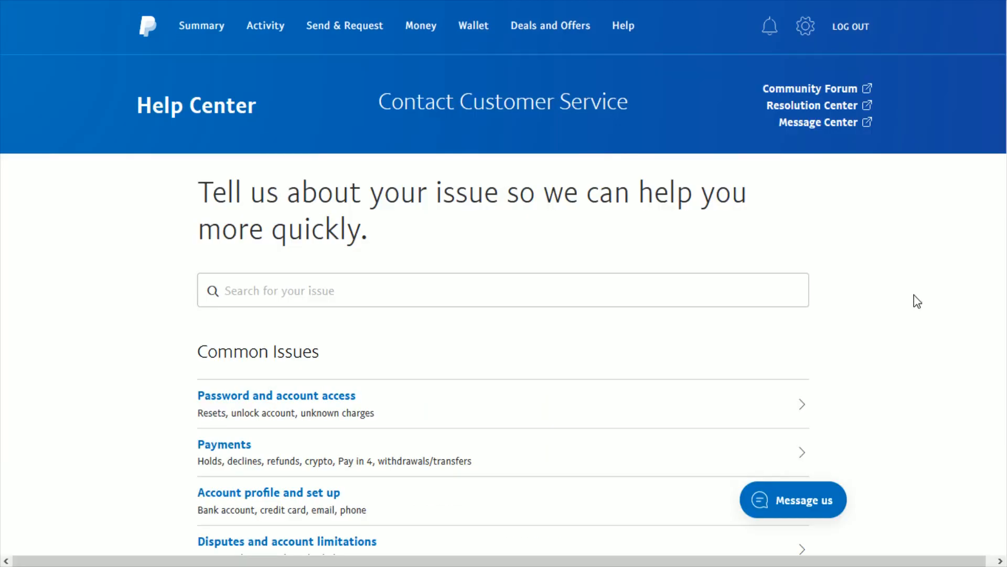
{"action": "mouse_move", "coordinate": [929, 317]}
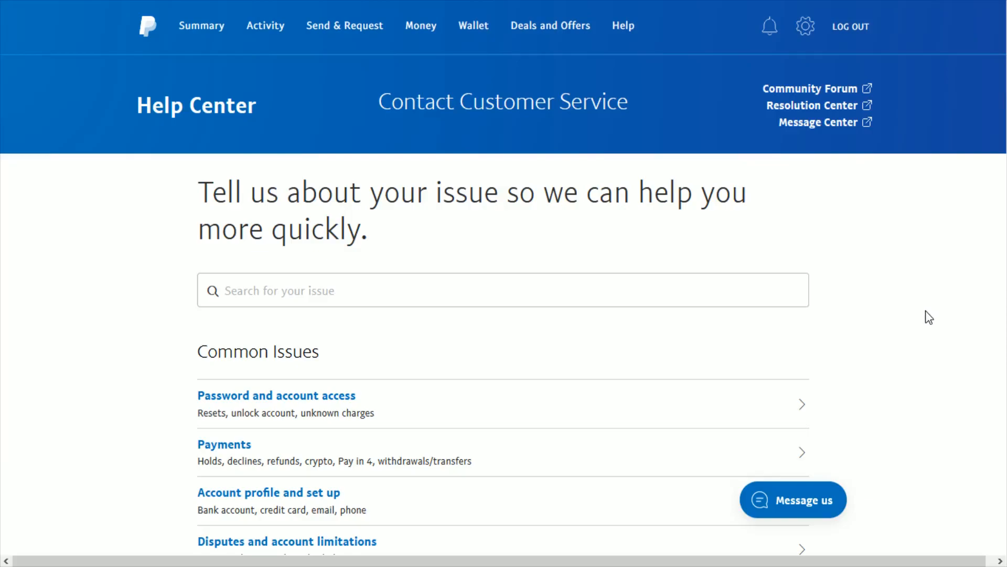
{"action": "mouse_move", "coordinate": [920, 326]}
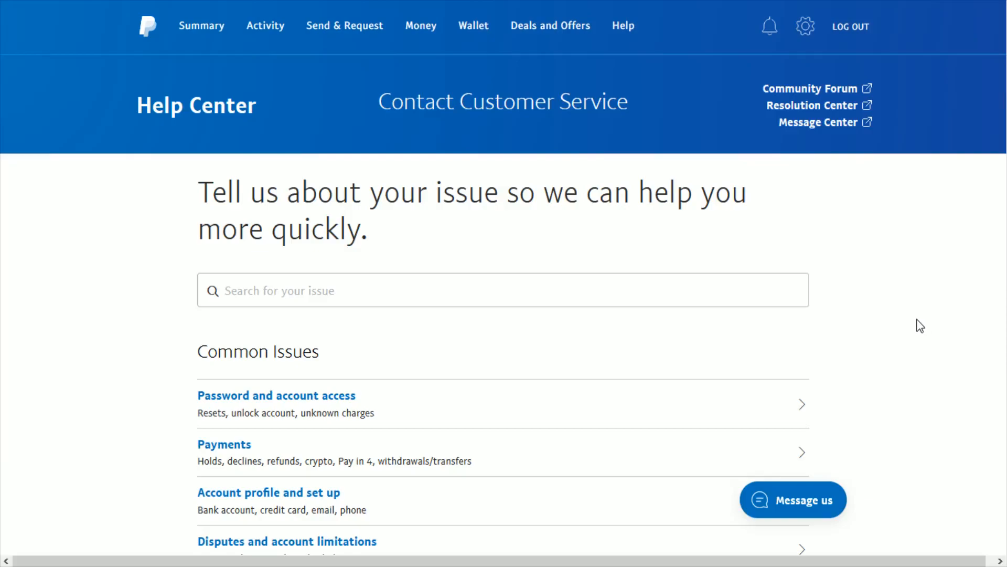
{"action": "mouse_move", "coordinate": [831, 259]}
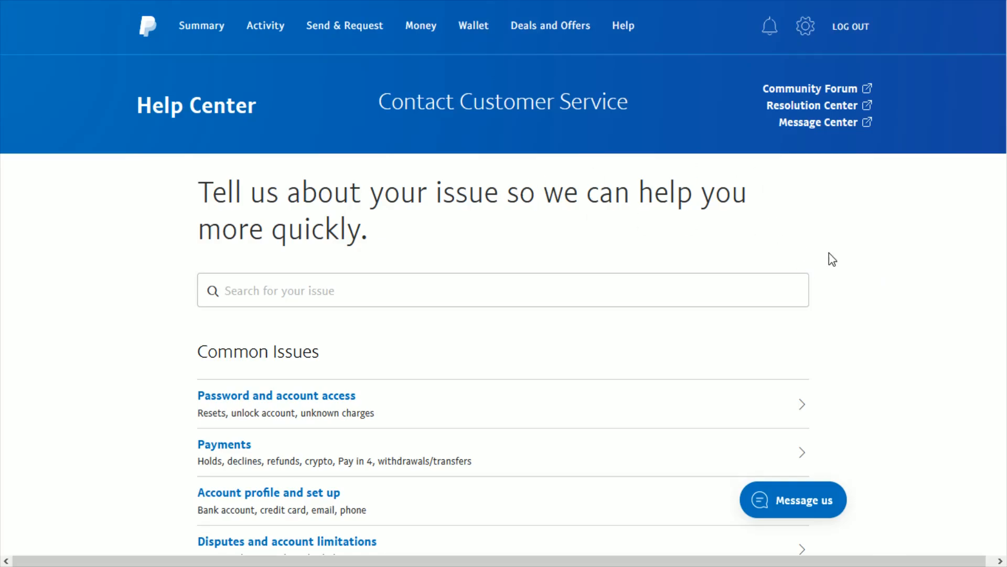
{"action": "scroll", "scroll_direction": "down", "scroll_amount": 3}
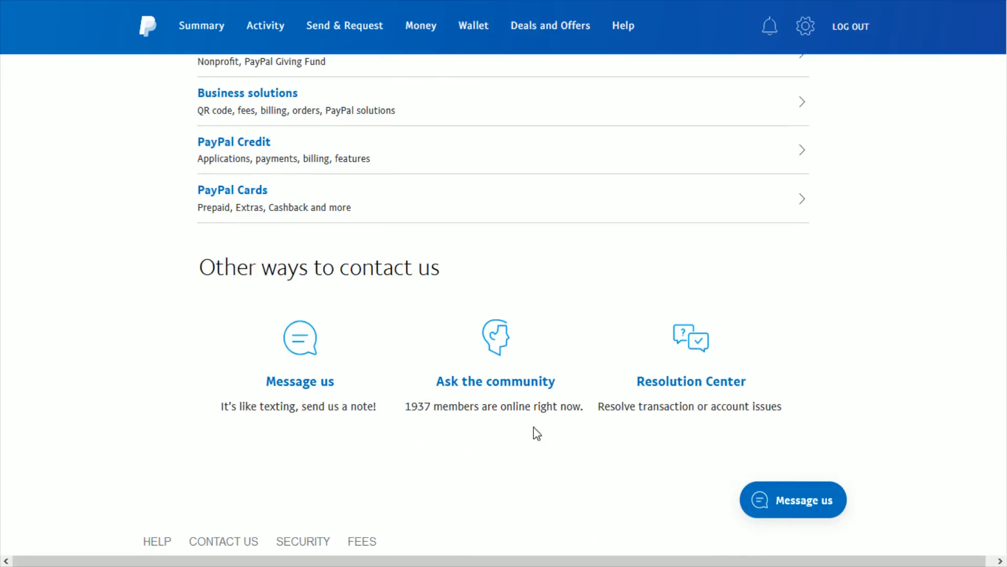
{"action": "mouse_move", "coordinate": [861, 398]}
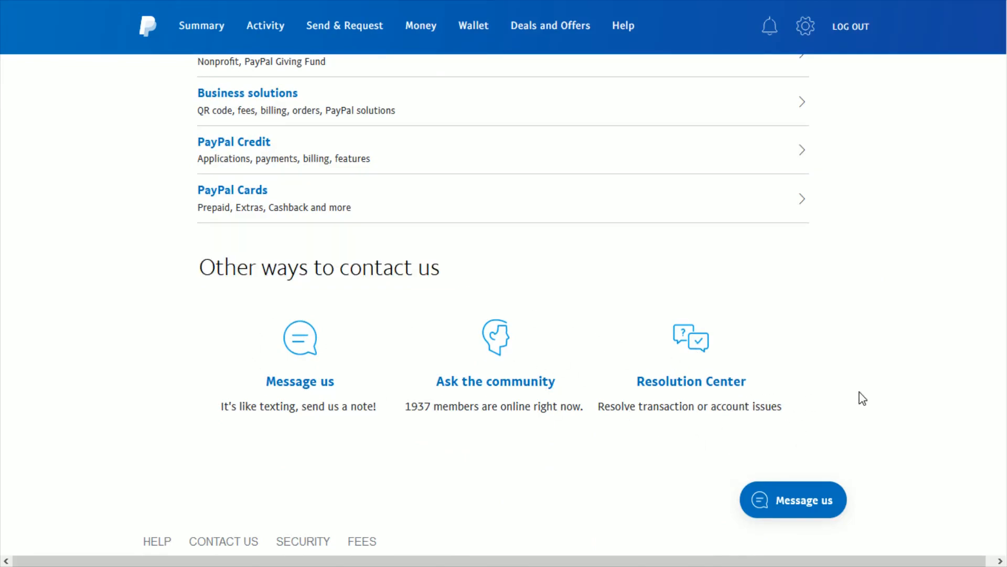
{"action": "mouse_move", "coordinate": [856, 404]}
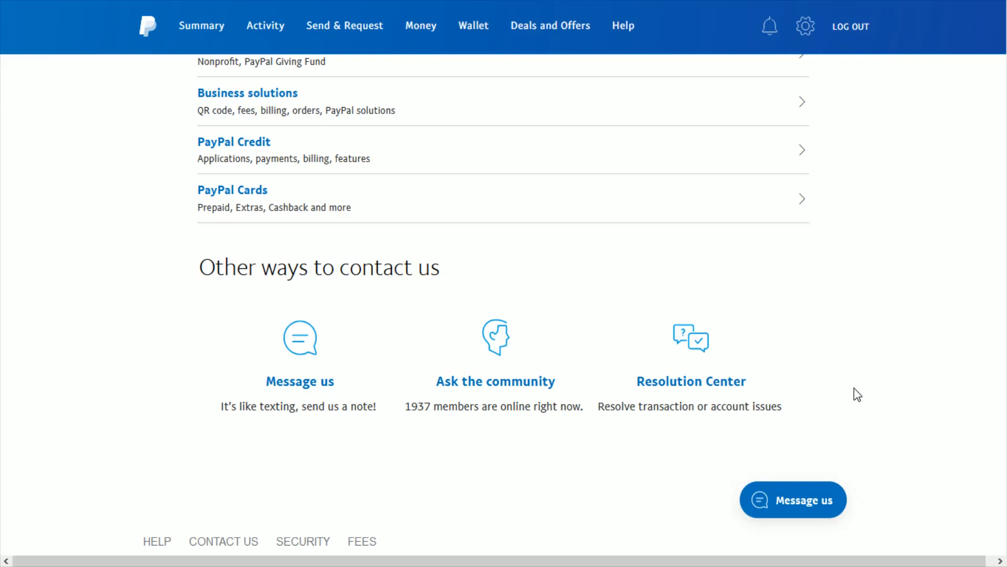
{"action": "mouse_move", "coordinate": [819, 387]}
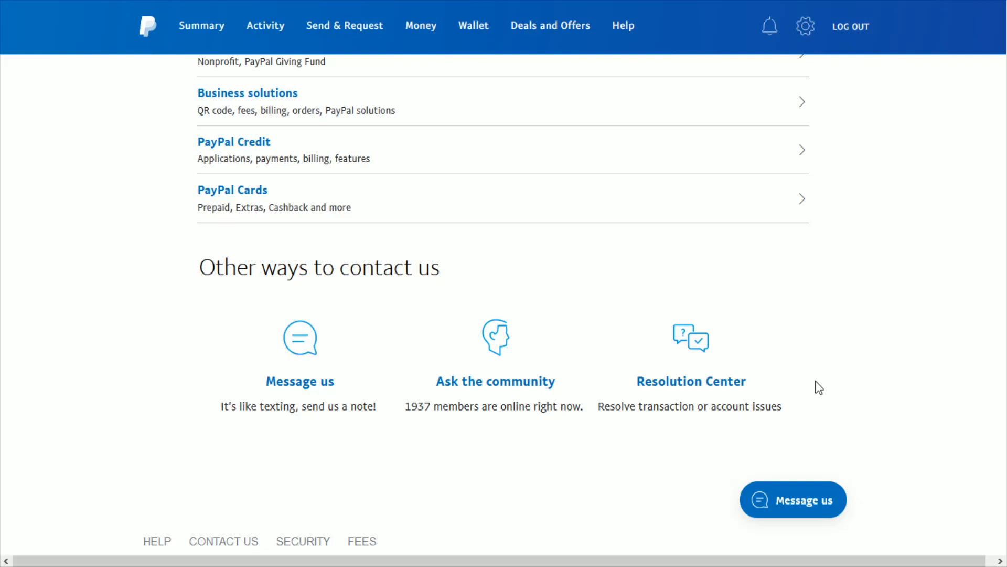
{"action": "mouse_move", "coordinate": [775, 393]}
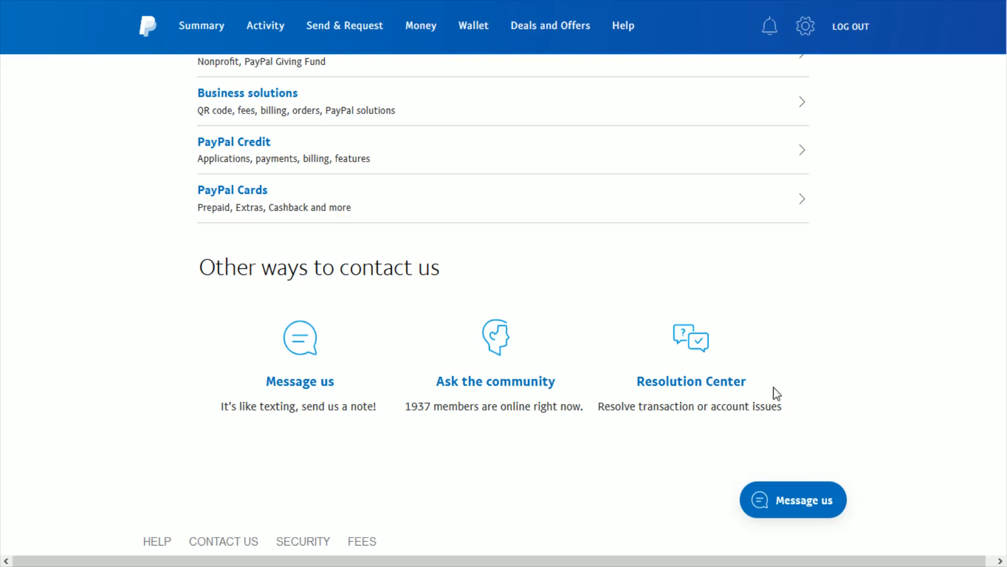
{"action": "mouse_move", "coordinate": [760, 384]}
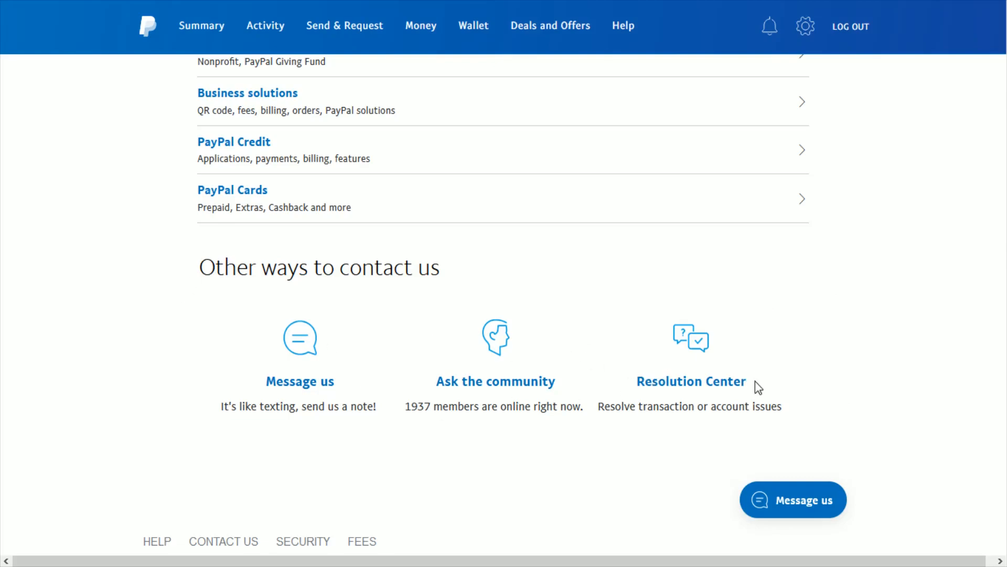
{"action": "mouse_move", "coordinate": [843, 348]}
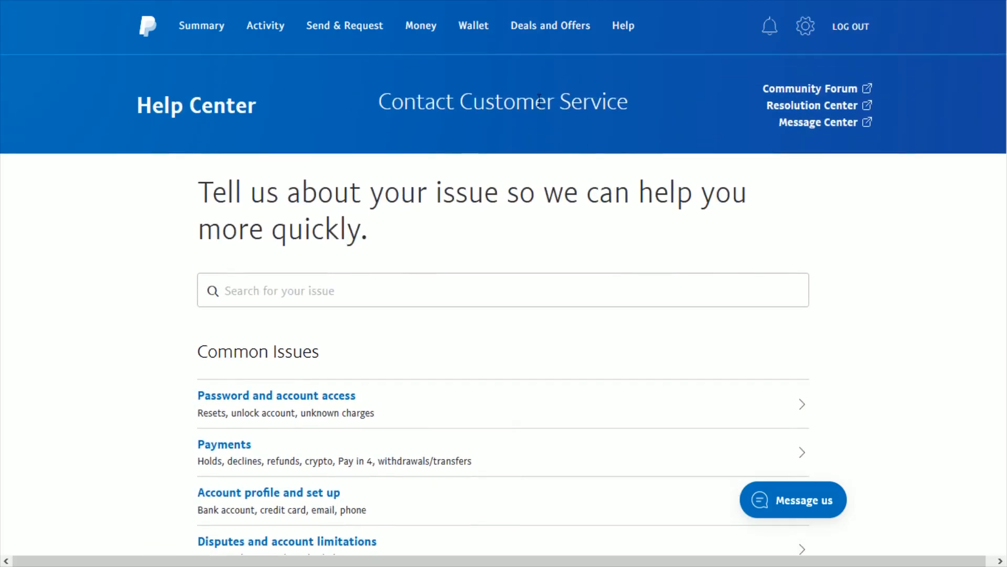
{"action": "mouse_move", "coordinate": [819, 127]}
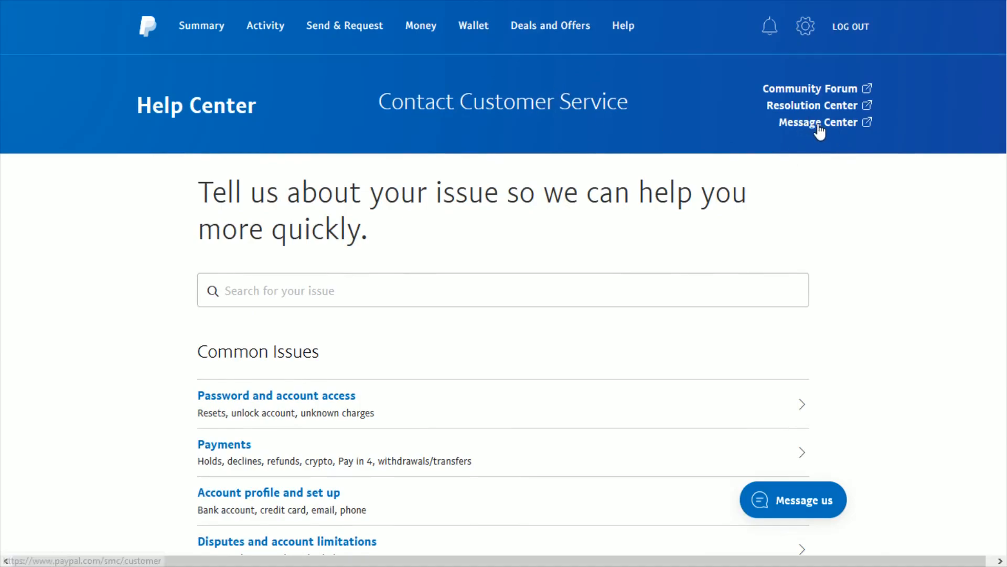
Switch from the Help Center to the Message Center via the header link
{"action": "left_click", "coordinate": [819, 121]}
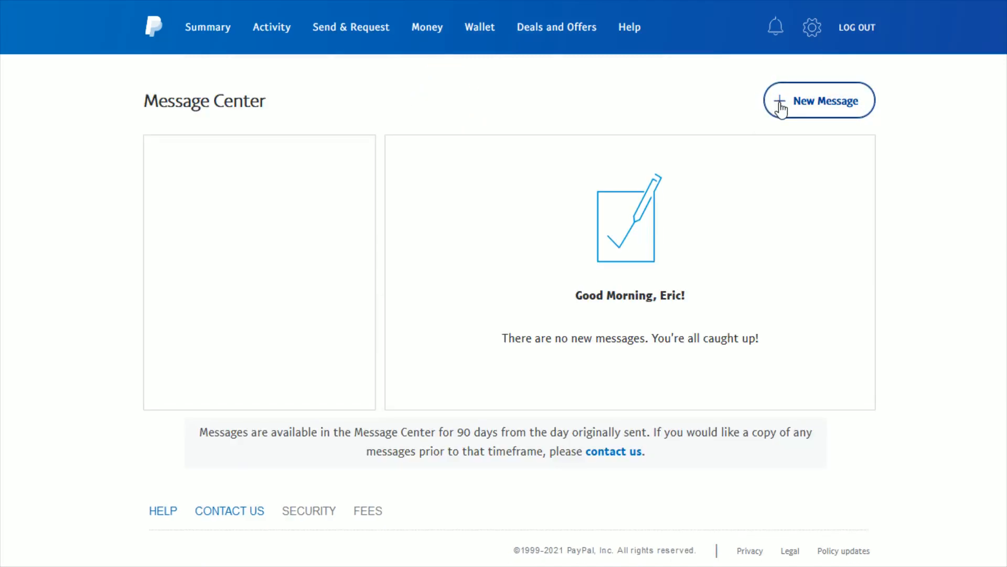
Start a New Message conversation with Customer Support and focus the 'Send a message' box
{"action": "left_click", "coordinate": [819, 101]}
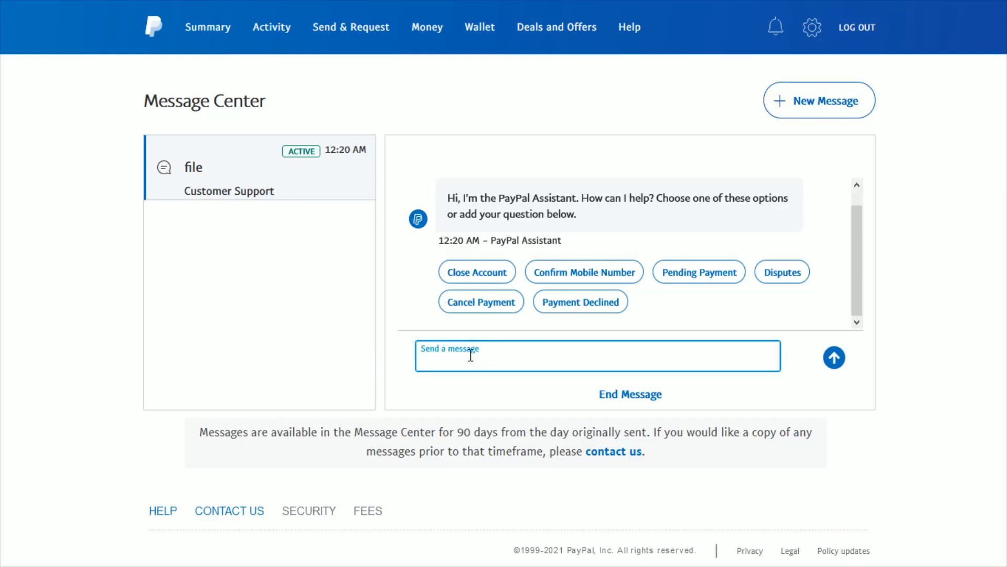
{"action": "mouse_move", "coordinate": [495, 369]}
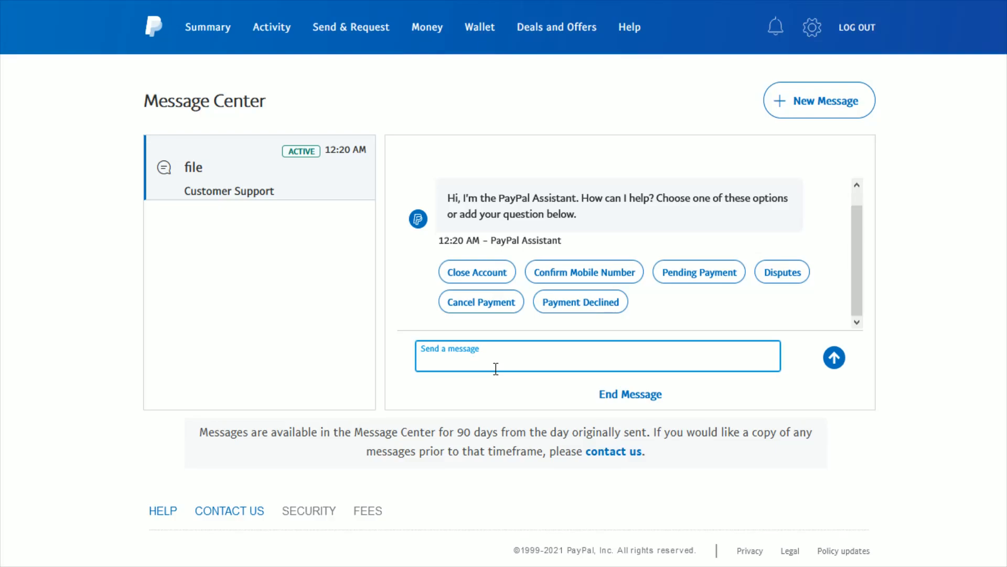
{"action": "left_click", "coordinate": [554, 358]}
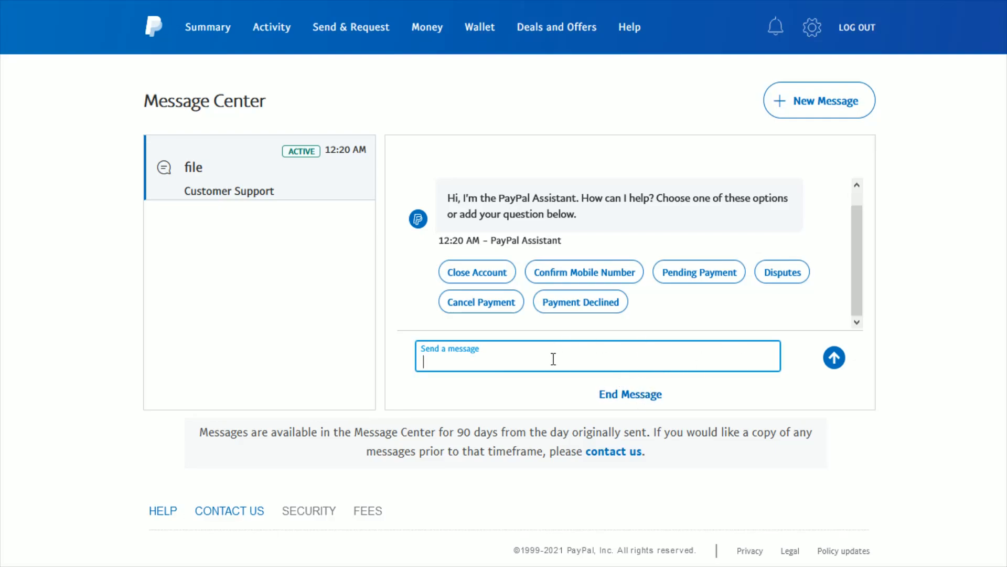
{"action": "mouse_move", "coordinate": [739, 203]}
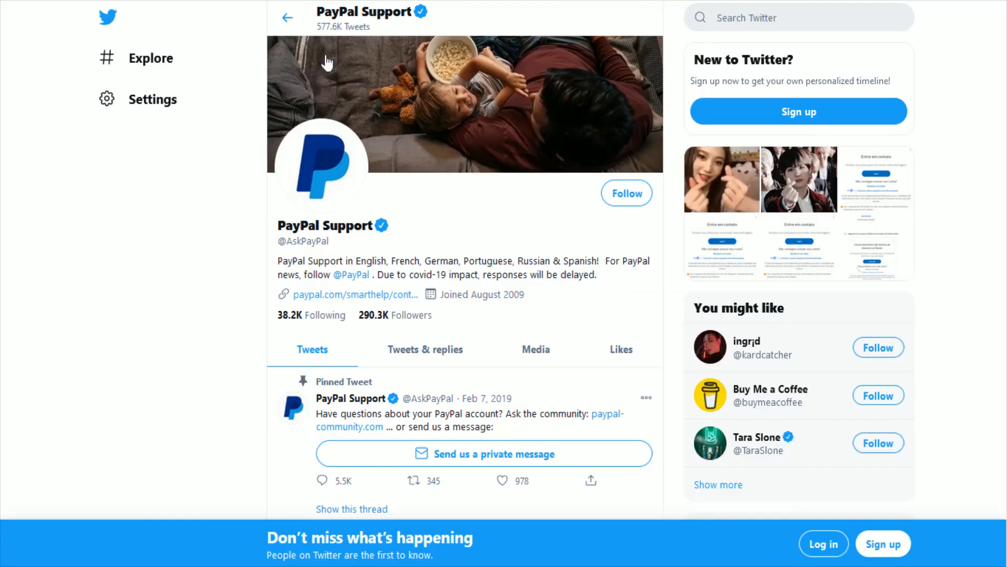
{"action": "mouse_move", "coordinate": [287, 241]}
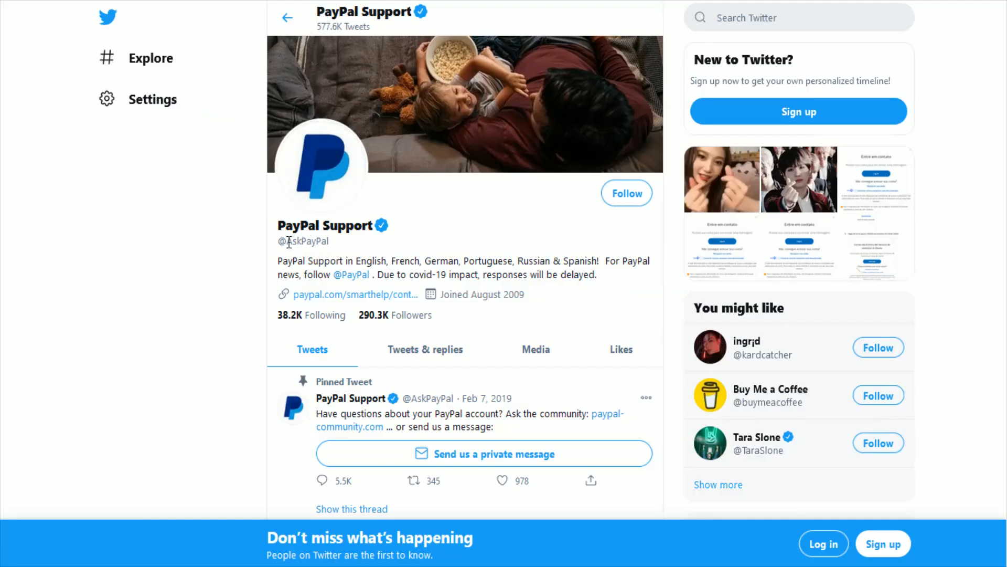
{"action": "double_click", "coordinate": [293, 225]}
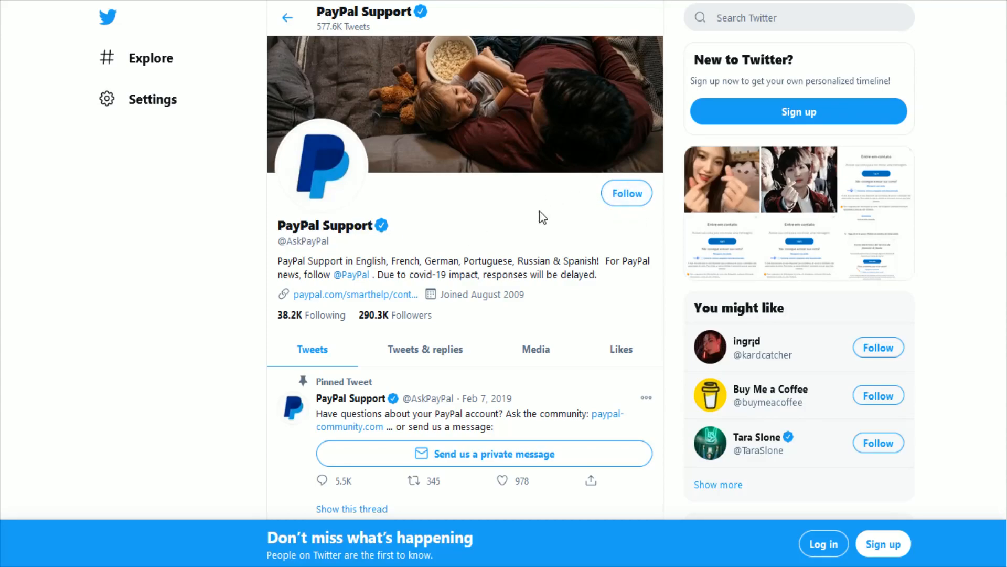
{"action": "mouse_move", "coordinate": [561, 223]}
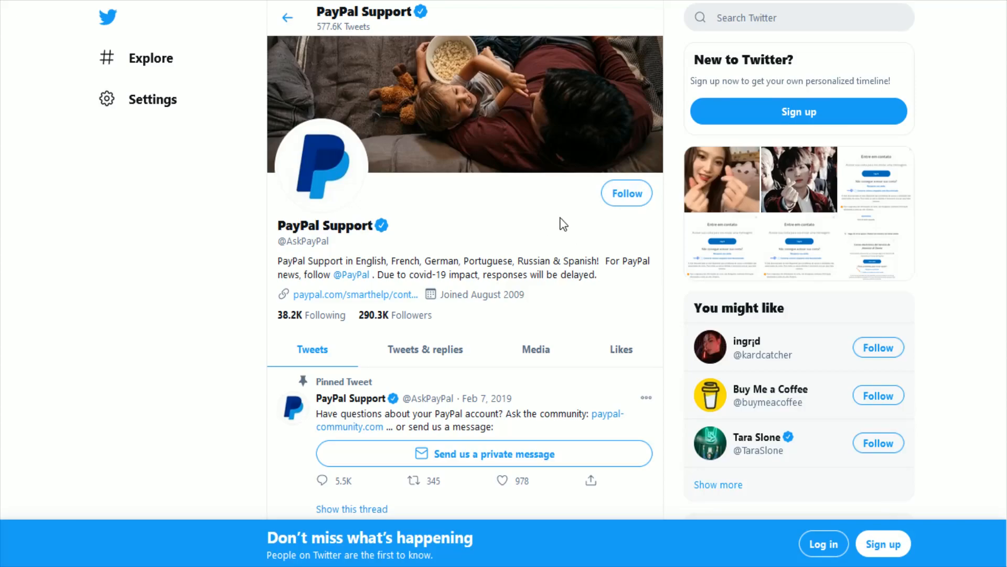